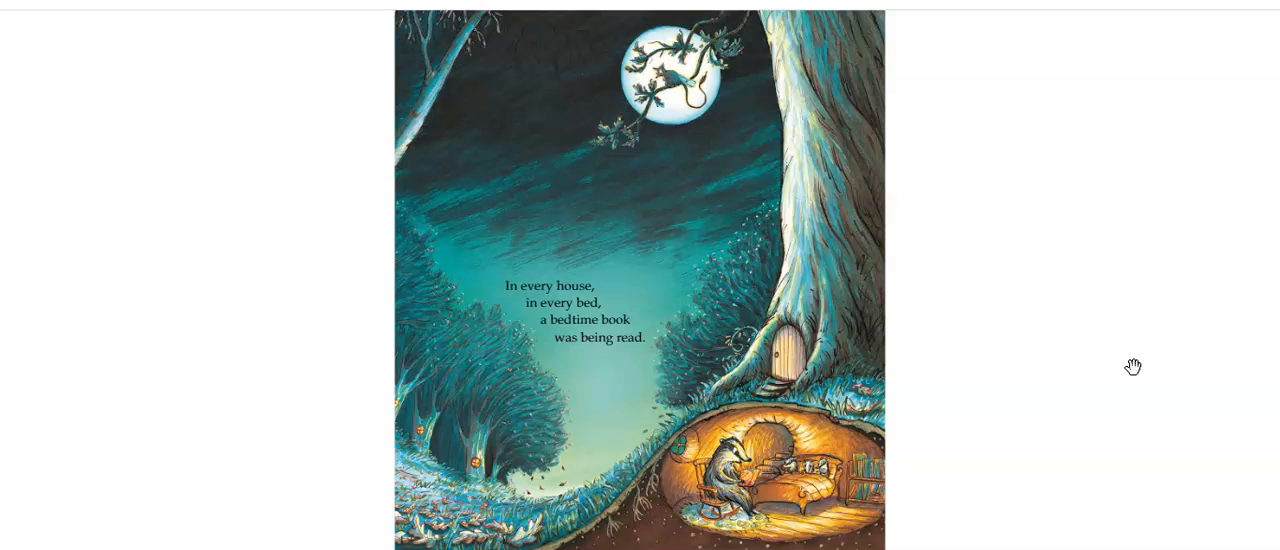
pyautogui.click(1133, 366)
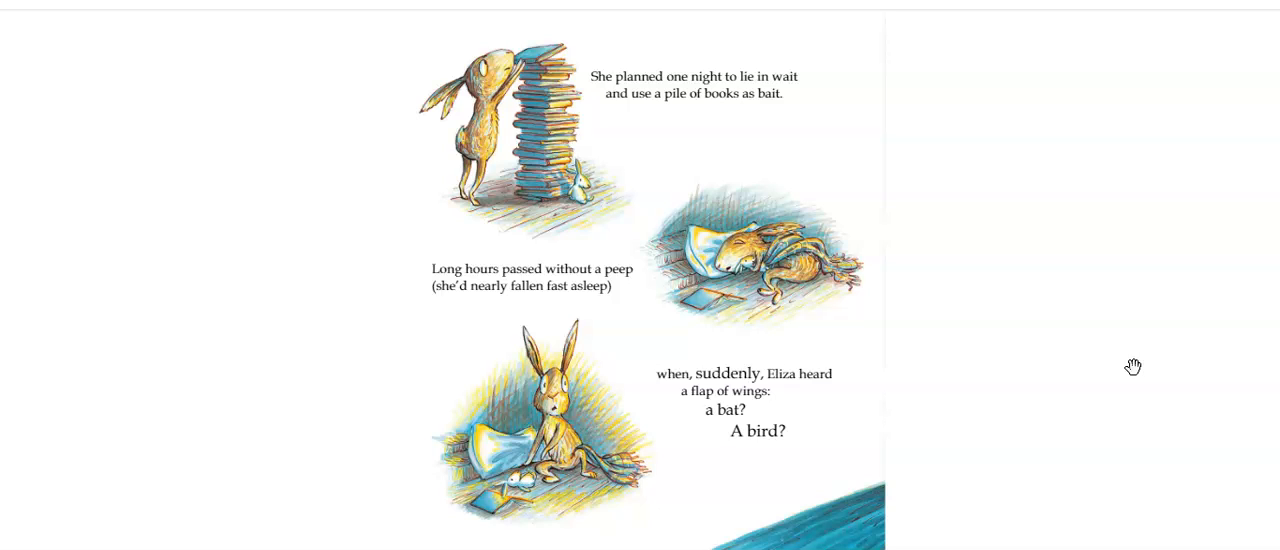
pyautogui.click(1133, 367)
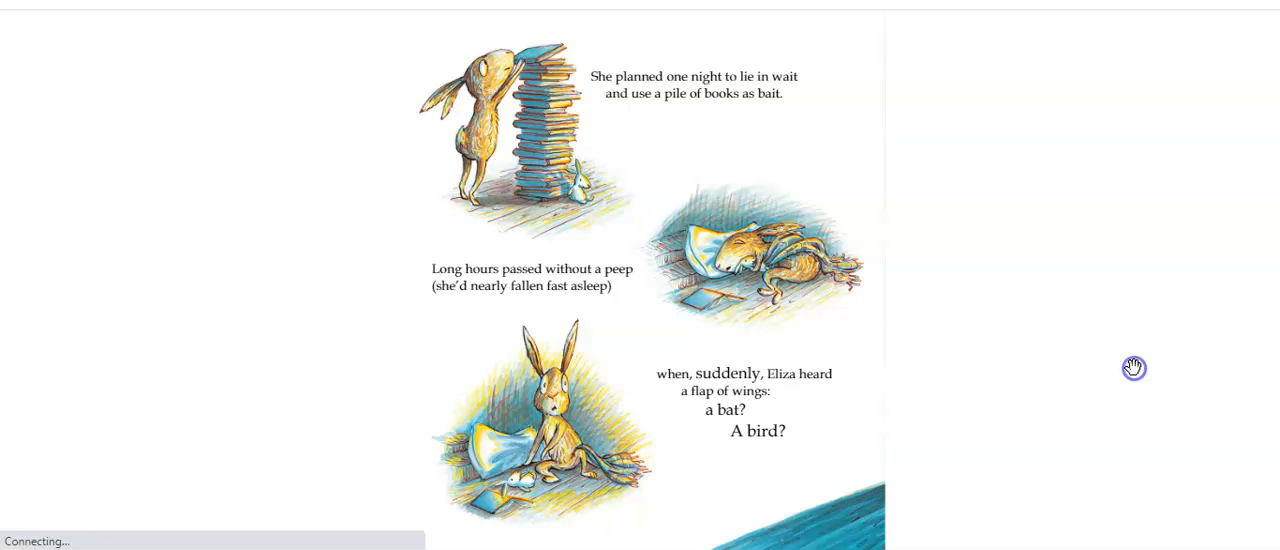